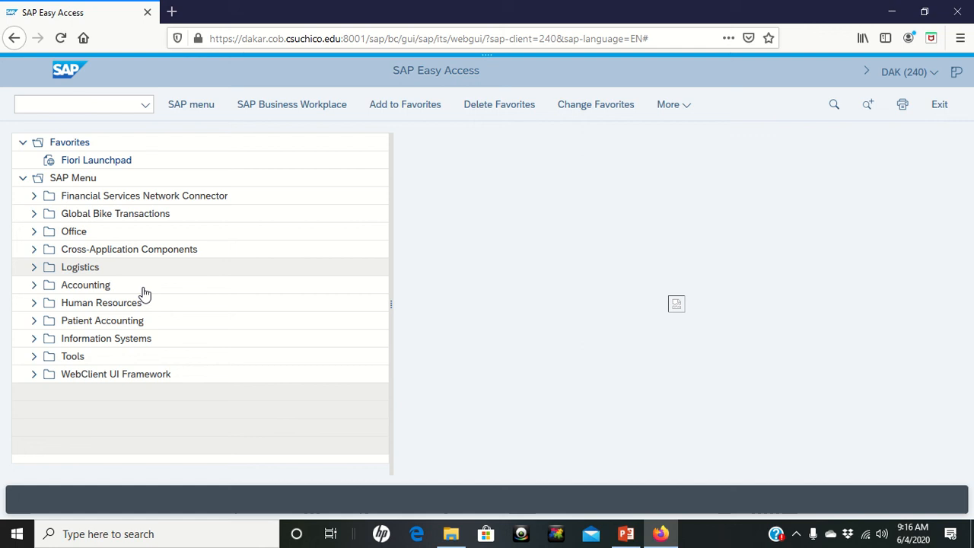
mouse_move(34, 268)
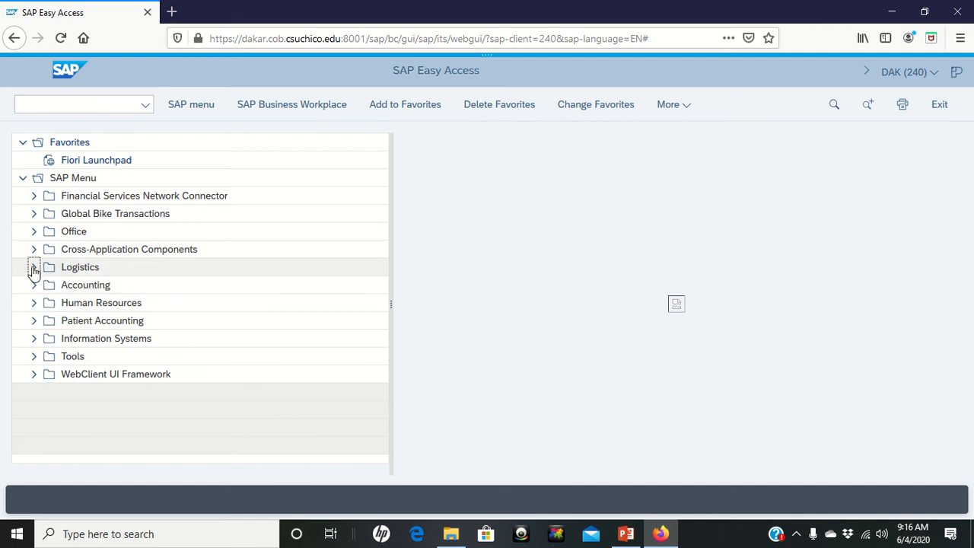
Step: Navigate Logistics > Sales and Distribution > Shipping > Outbound Delivery > Change > Single Document
click(34, 266)
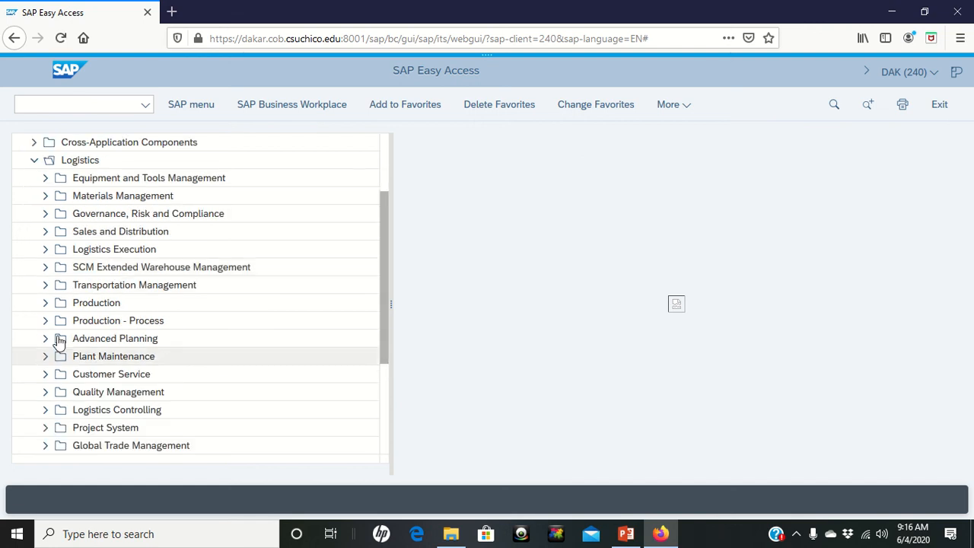
mouse_move(48, 239)
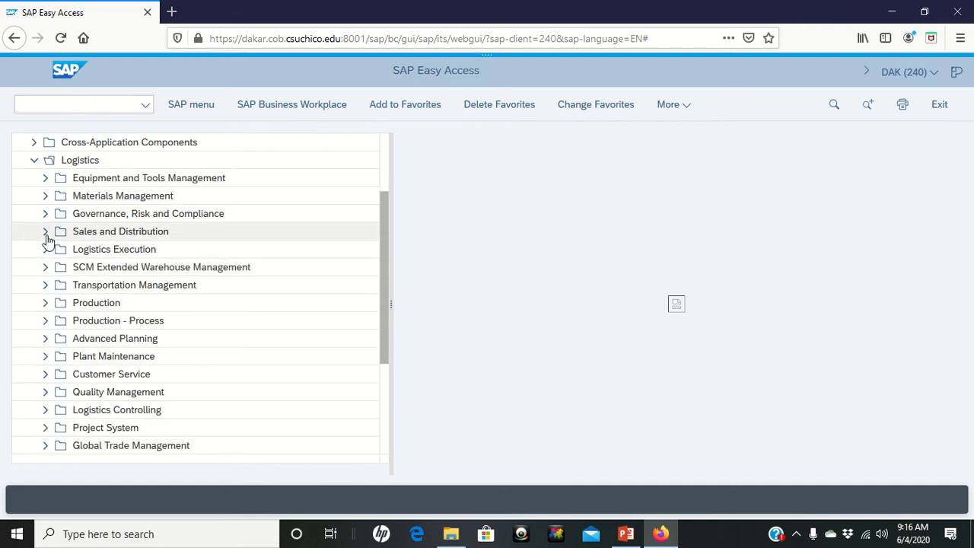
click(44, 232)
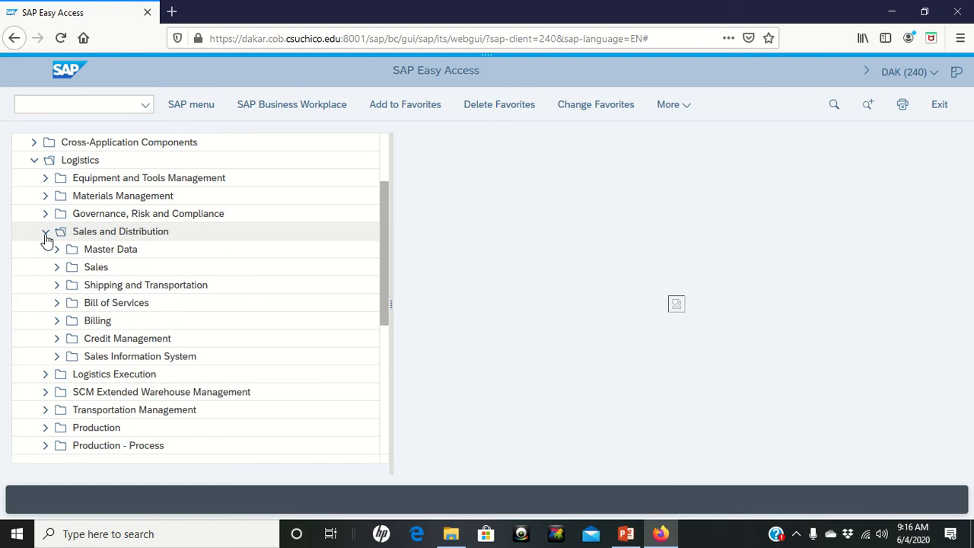
mouse_move(56, 289)
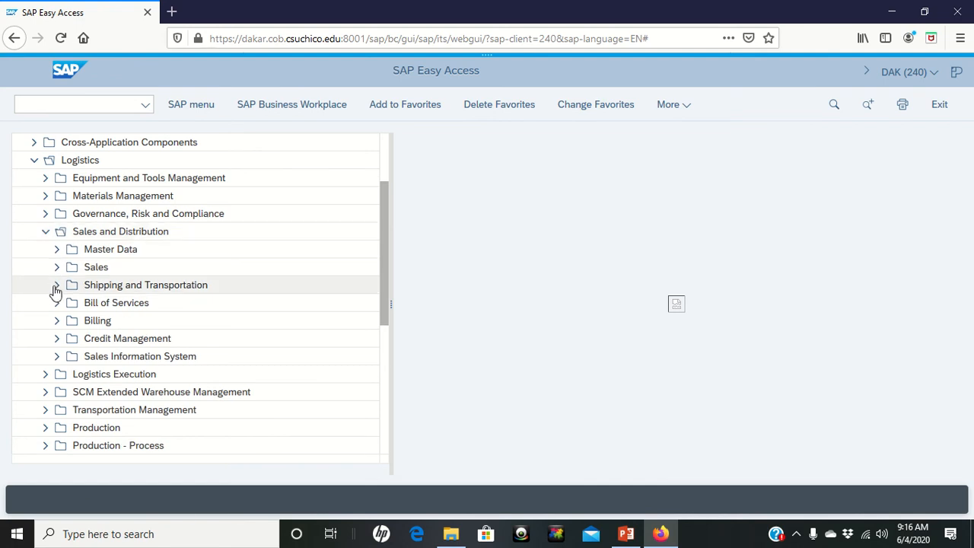
click(56, 285)
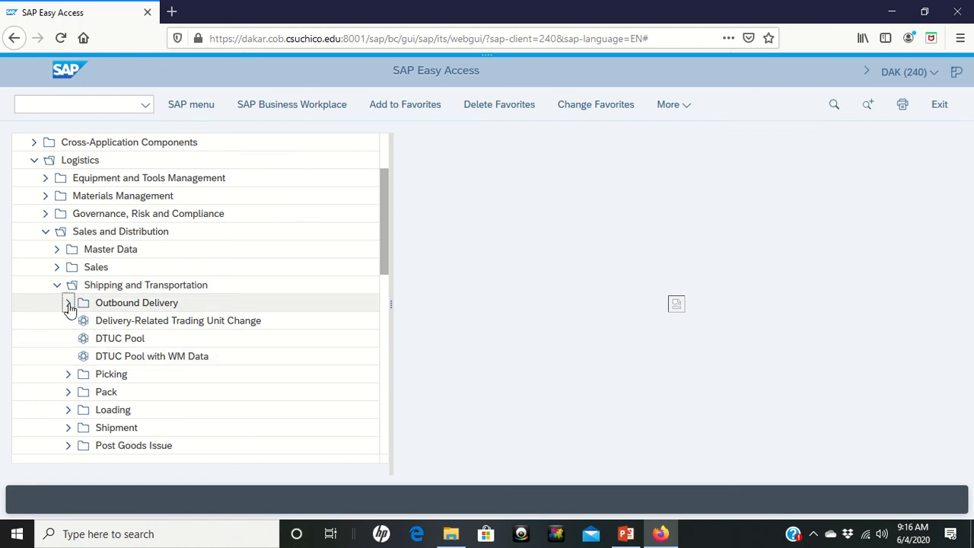
click(68, 302)
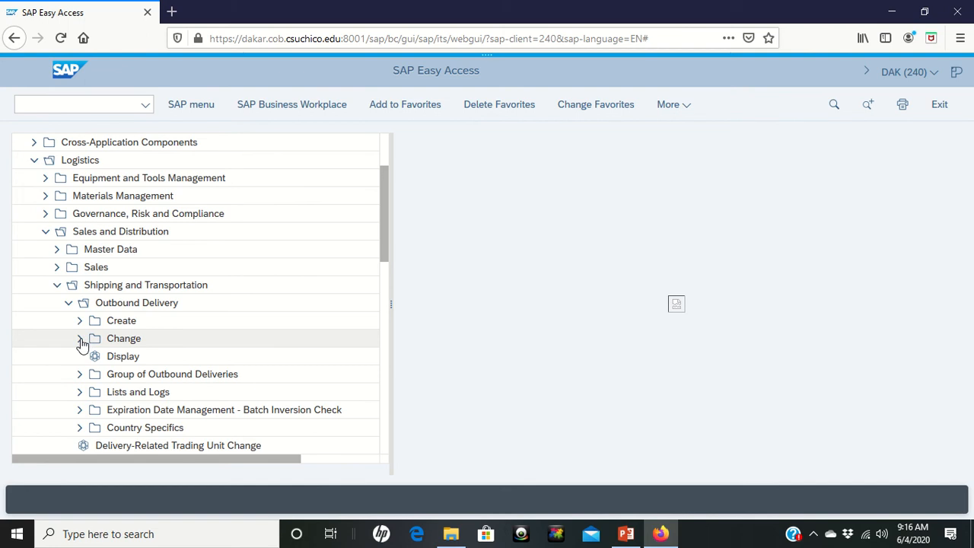
click(79, 338)
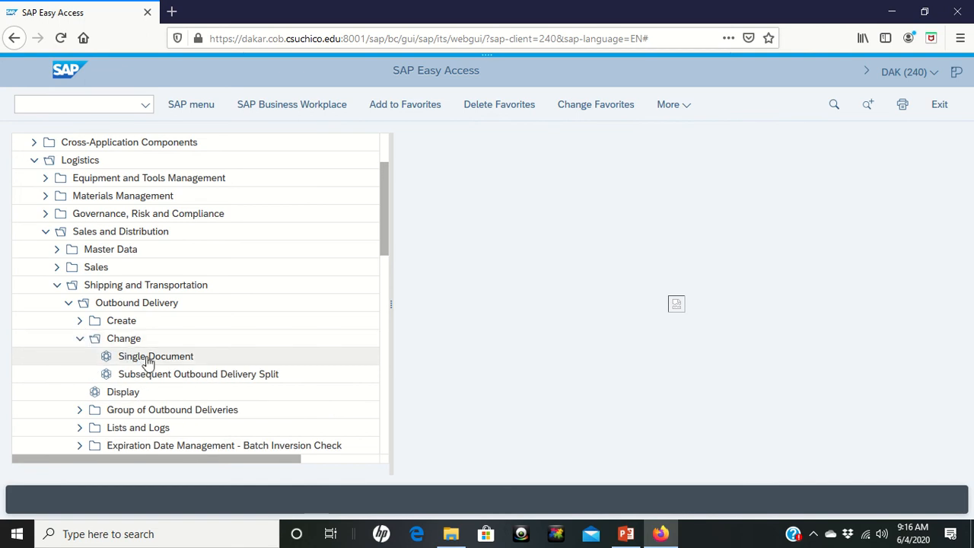
click(156, 356)
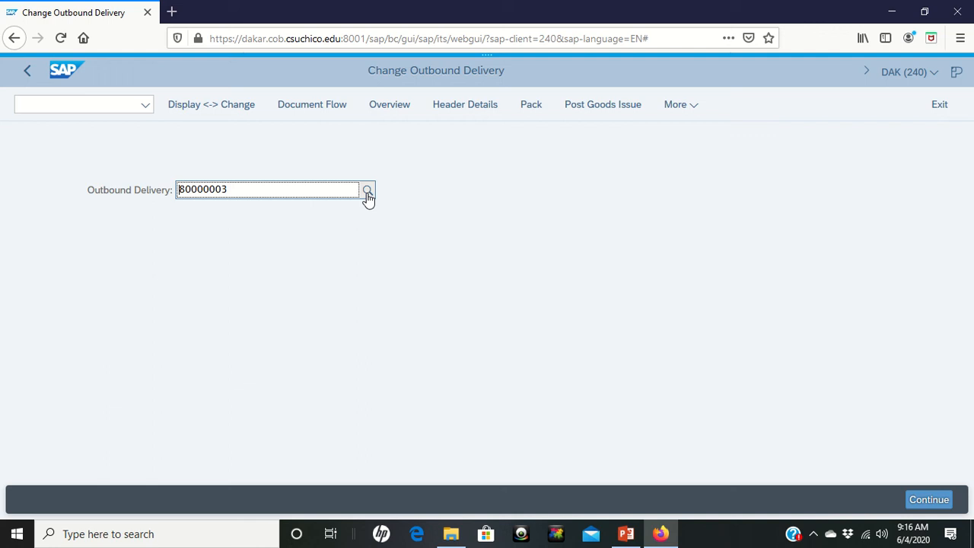
mouse_move(367, 190)
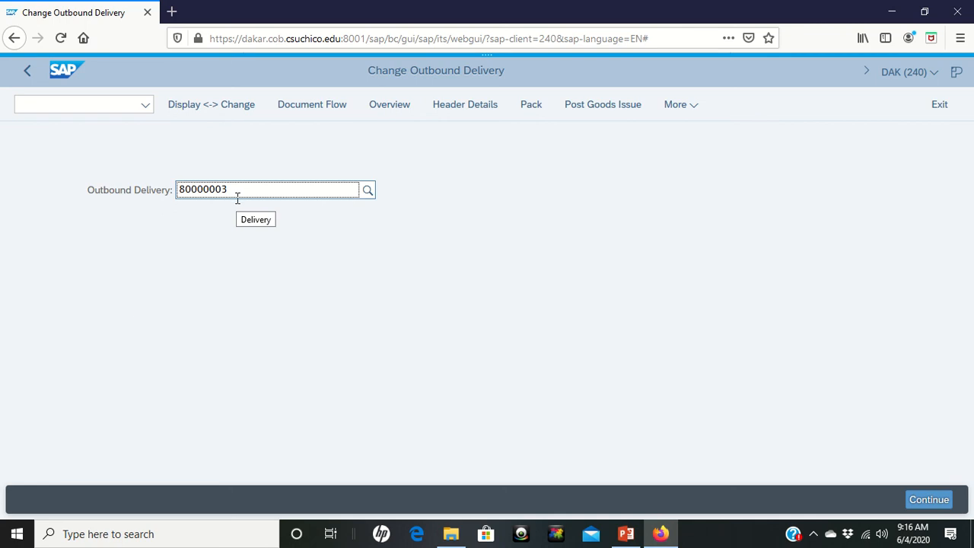
Step: Continue with delivery number 80000003 to open it for editing
click(928, 499)
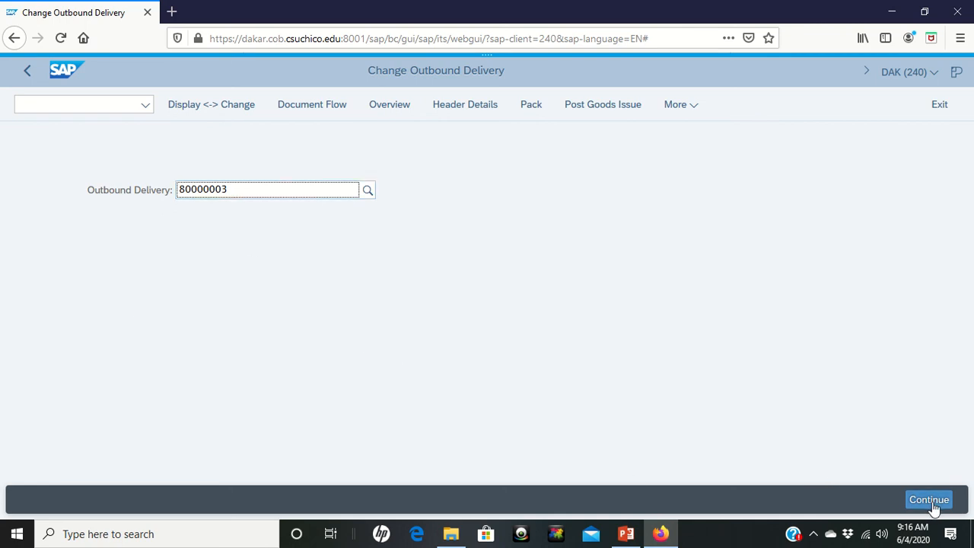
mouse_move(928, 500)
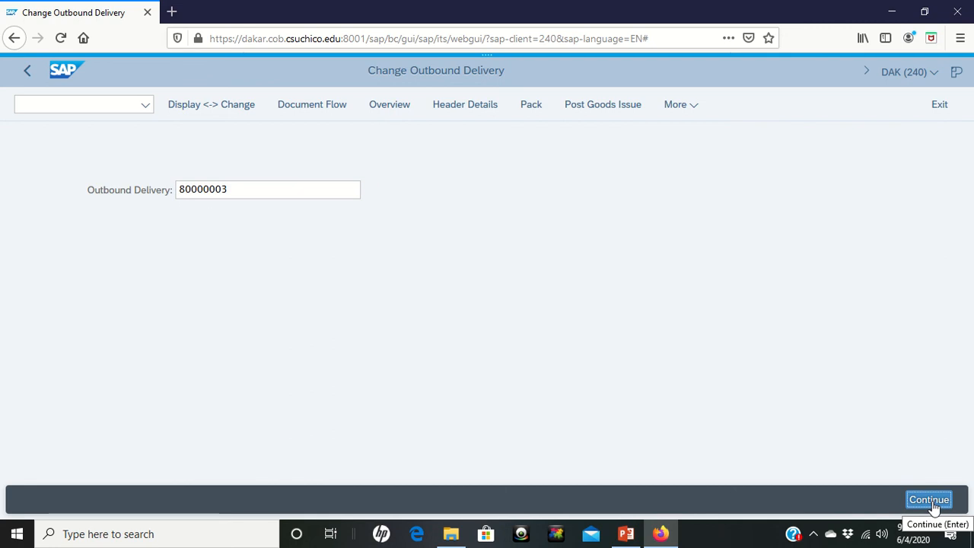
click(929, 500)
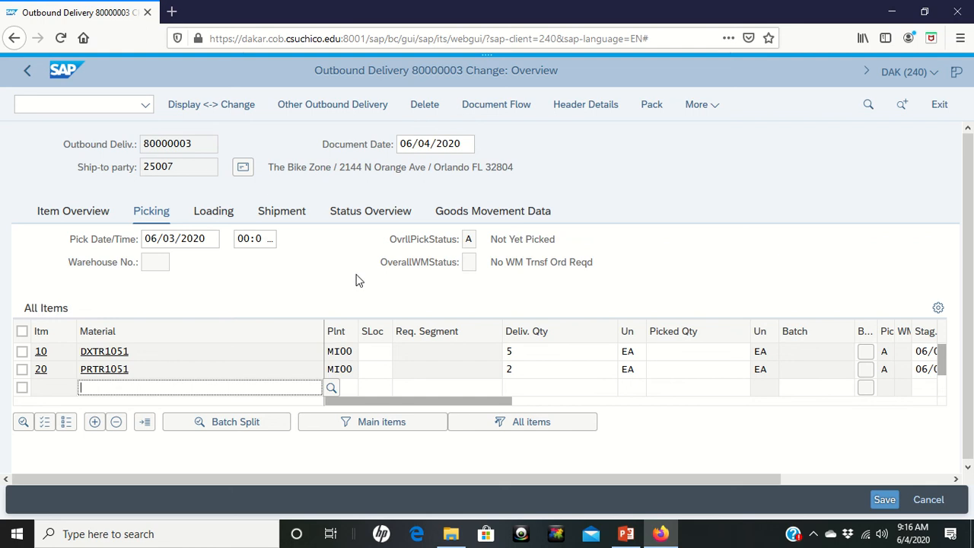
mouse_move(516, 384)
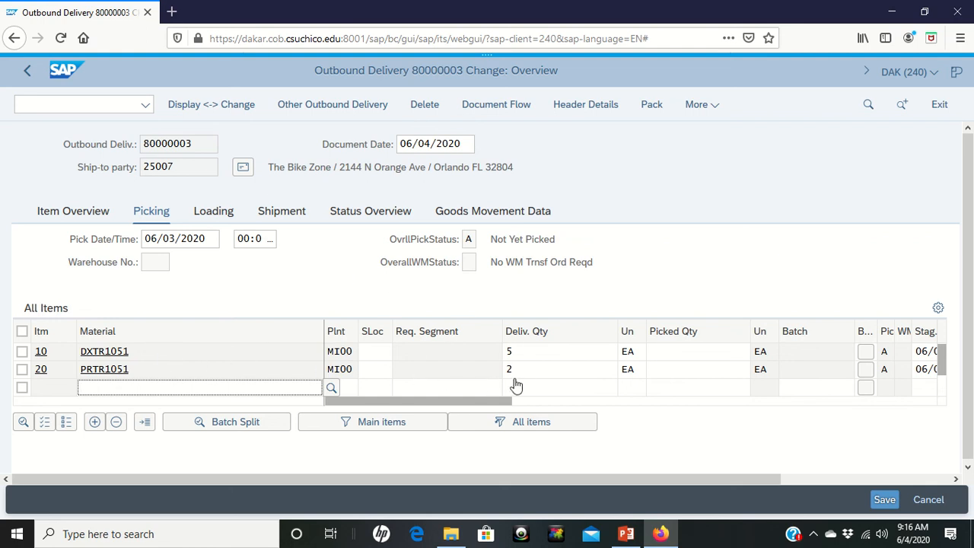
mouse_move(156, 380)
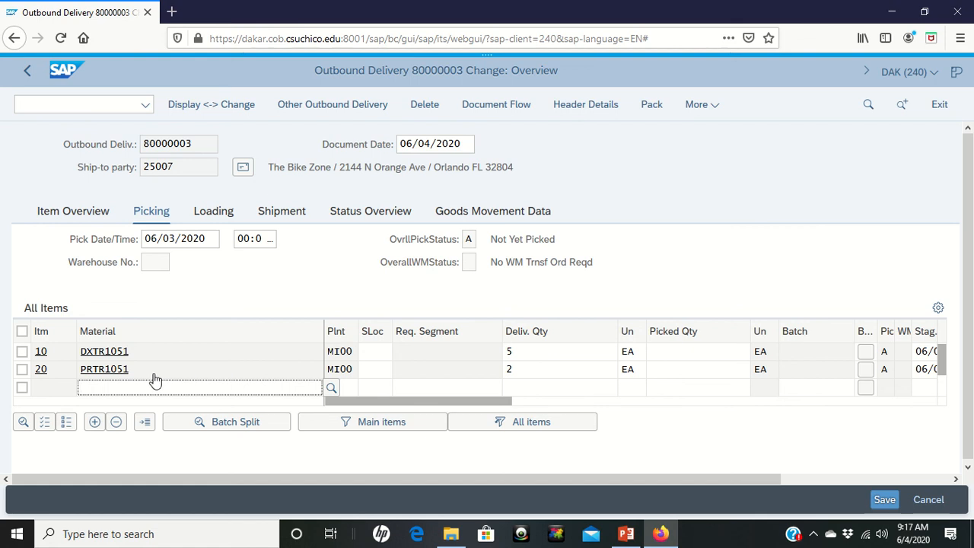
mouse_move(282, 357)
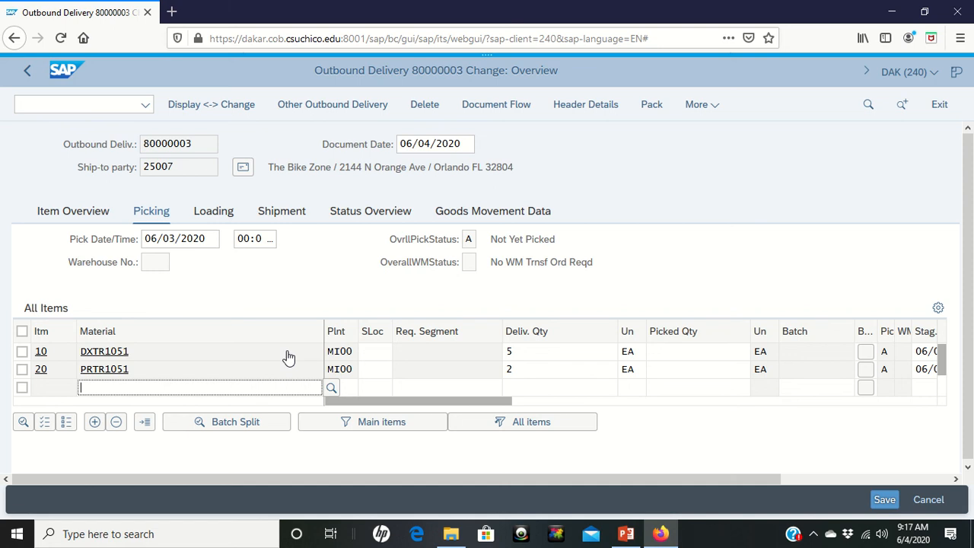
mouse_move(378, 359)
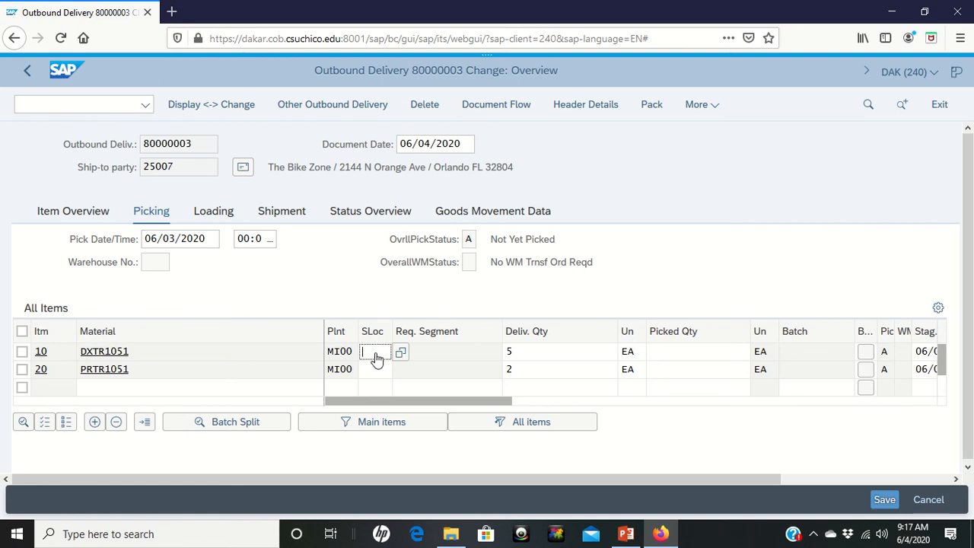
Step: Enter storage location fg00 and picked quantity 5 for item 10 (DXTR1051)
text(fg00)
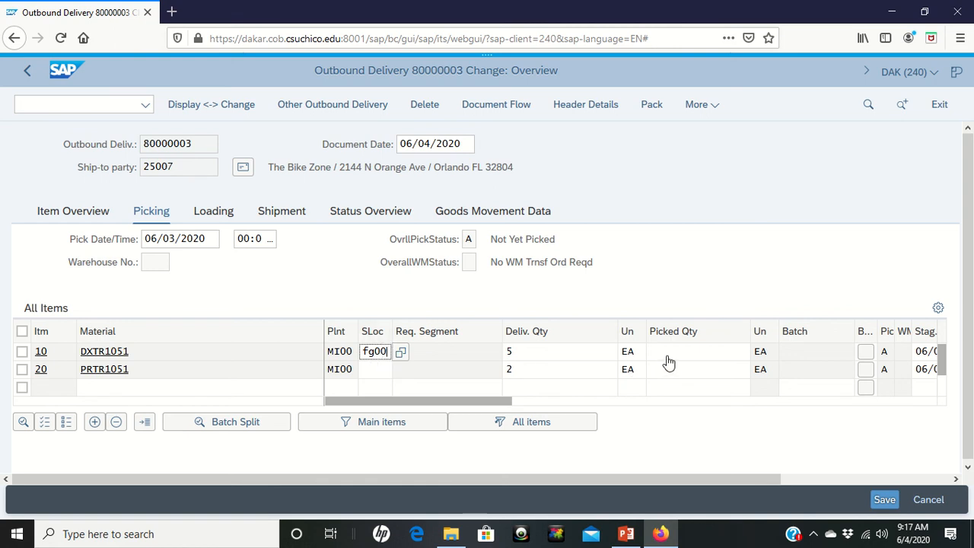
click(695, 351)
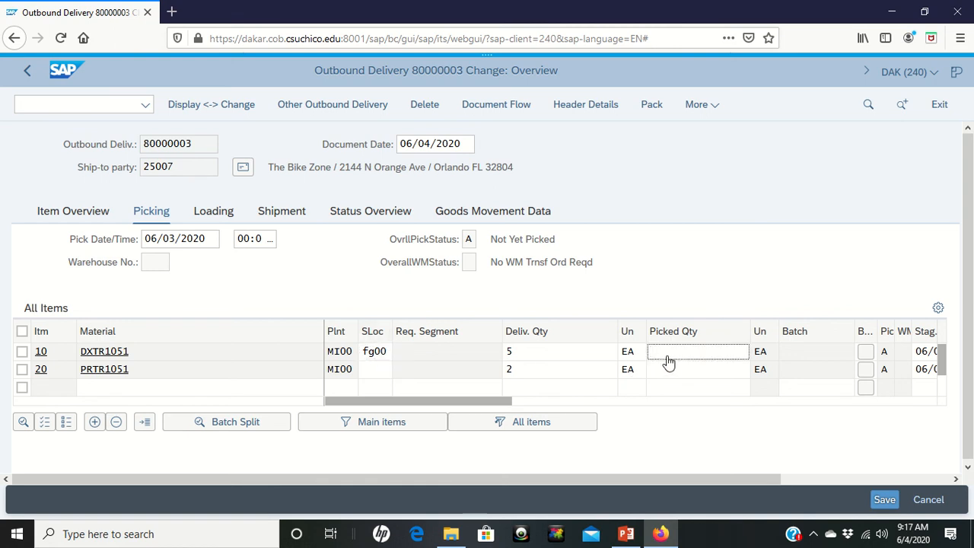
click(696, 351)
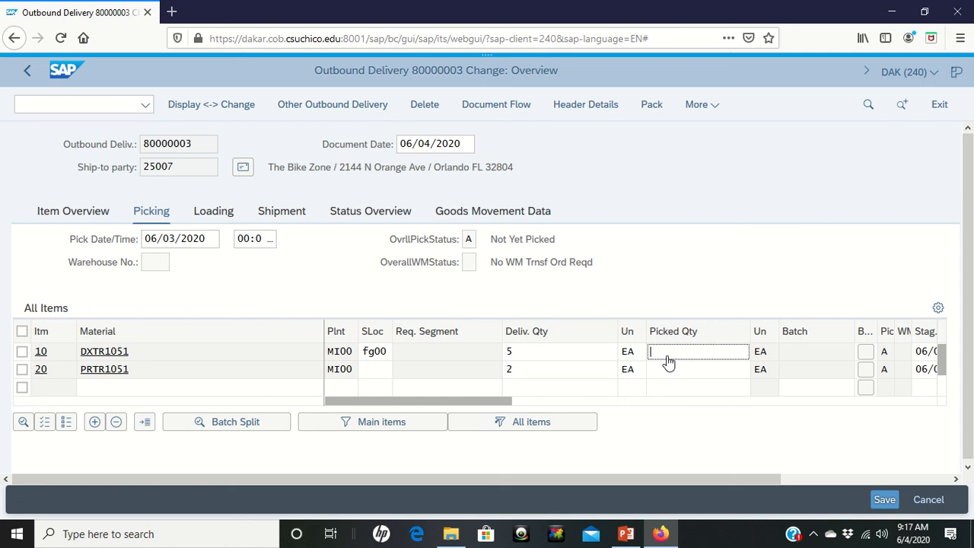
text(5)
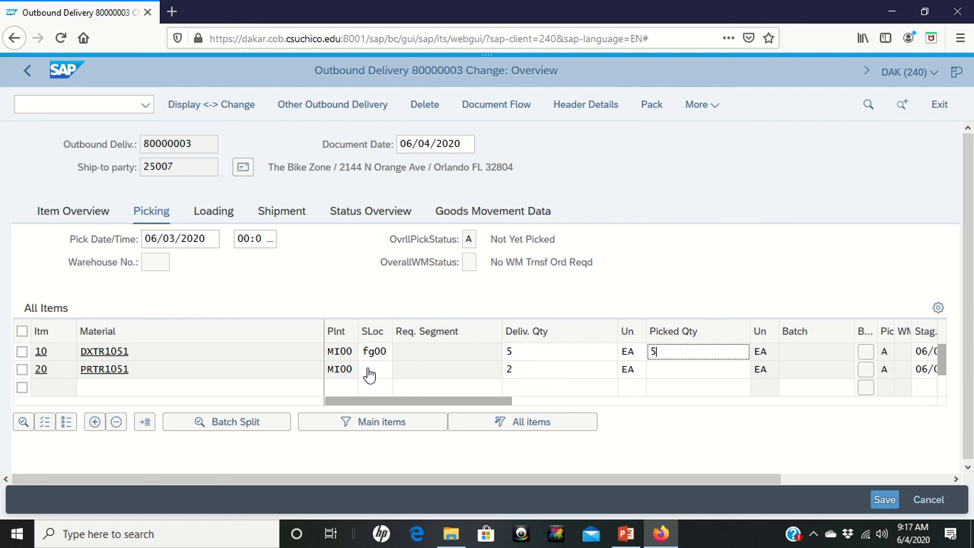
Step: Enter storage location fg00 and picked quantity 2 for item 20 (PRTR1051)
click(373, 369)
text(fg00)
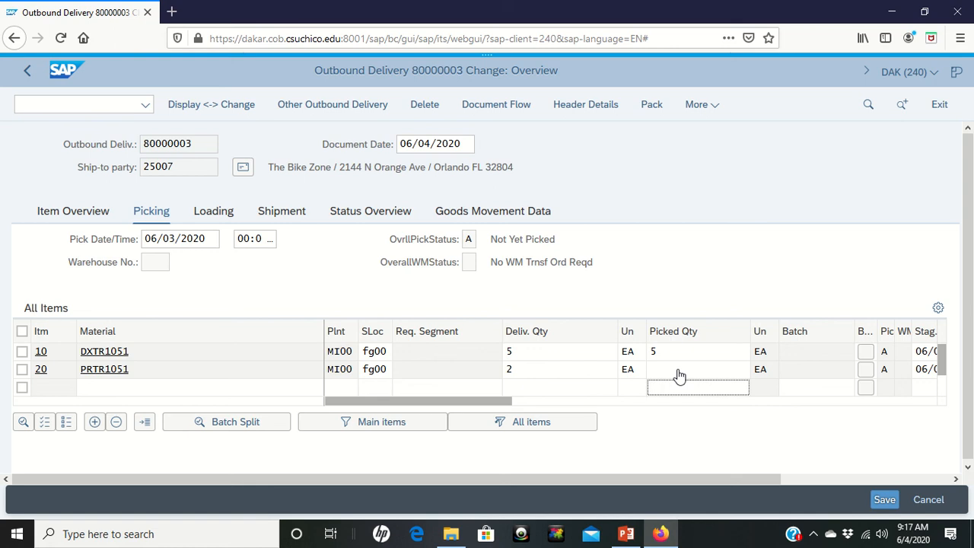
click(696, 369)
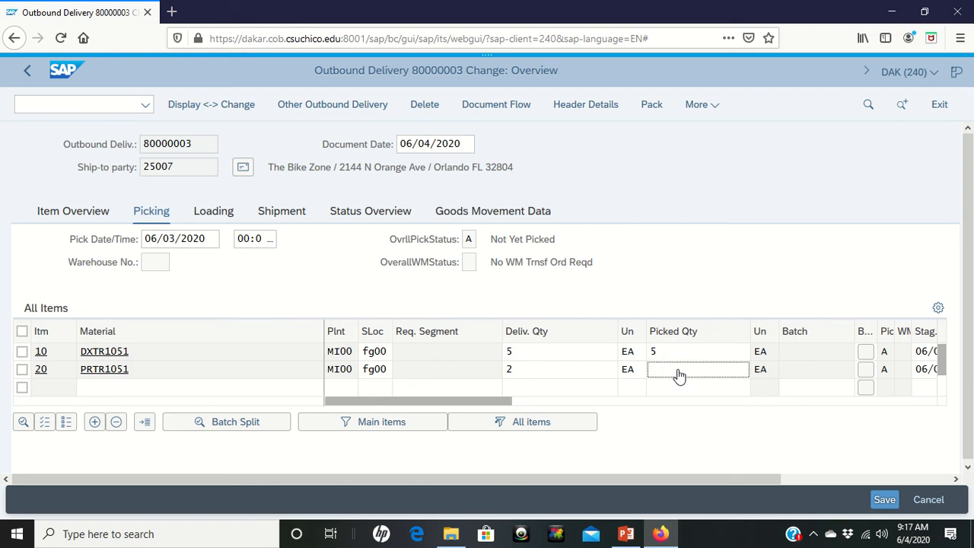
text(2)
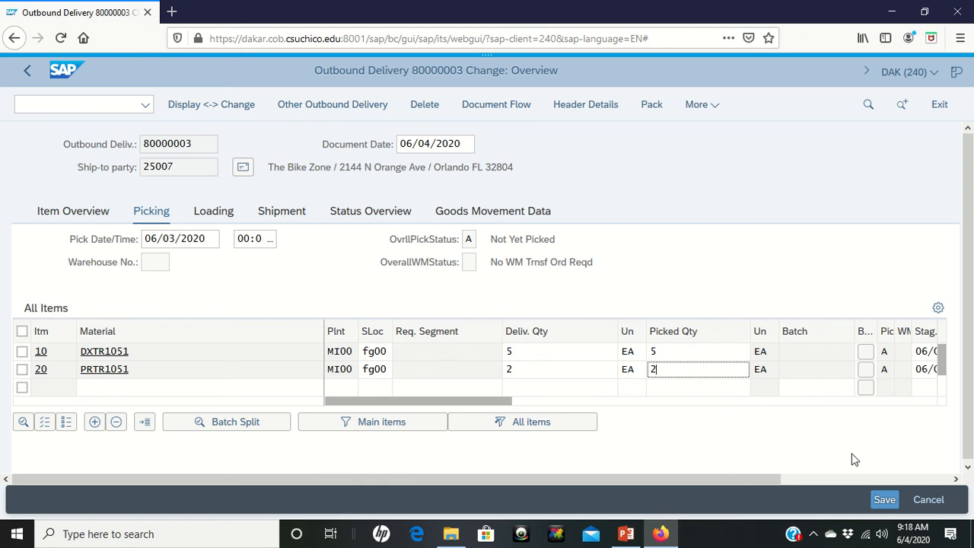
click(884, 499)
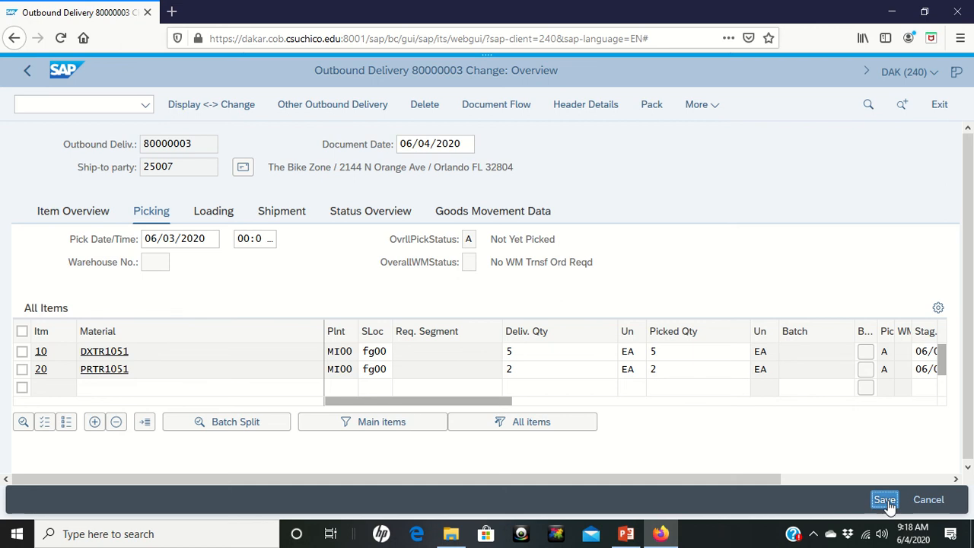
Step: Save delivery 80000003 with its picking entries
click(885, 499)
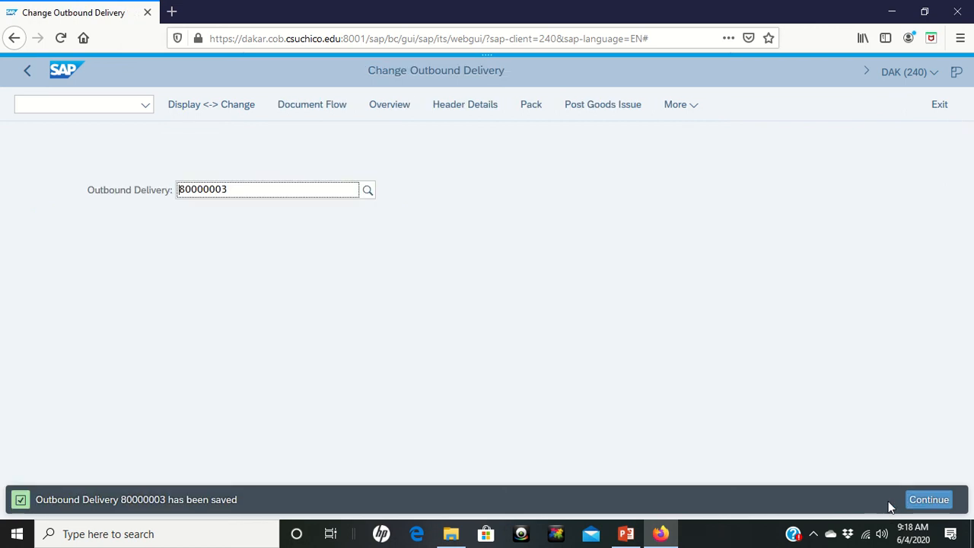
mouse_move(170, 515)
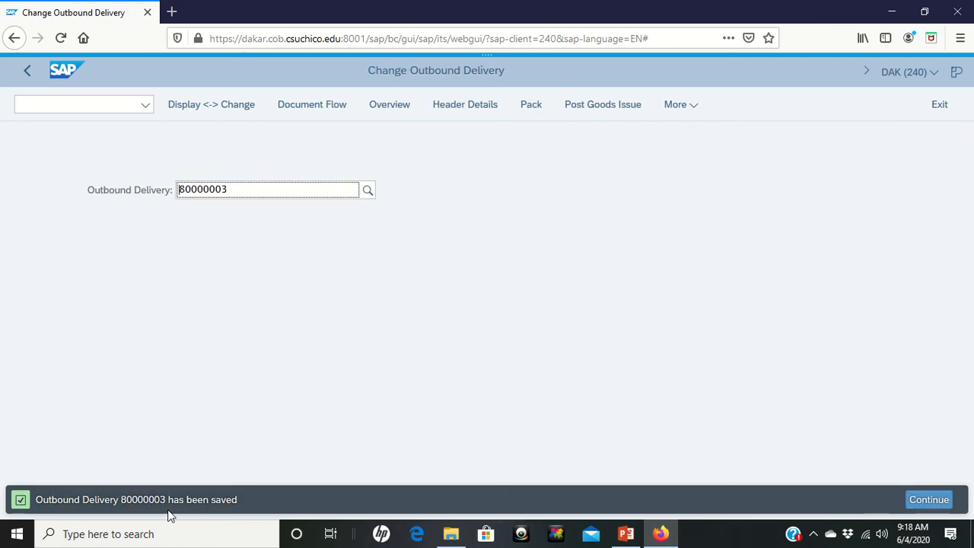
mouse_move(168, 515)
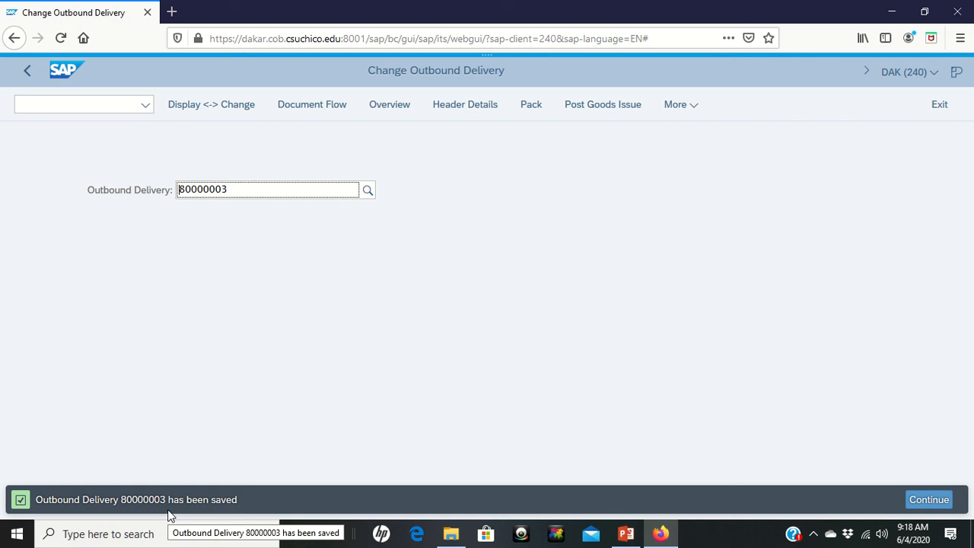